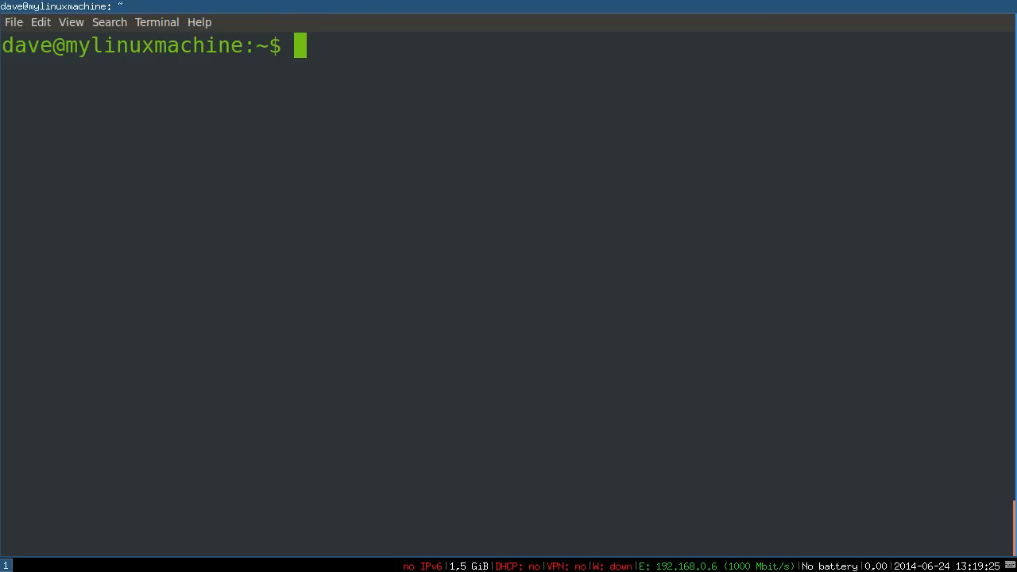
mouse_move(77, 103)
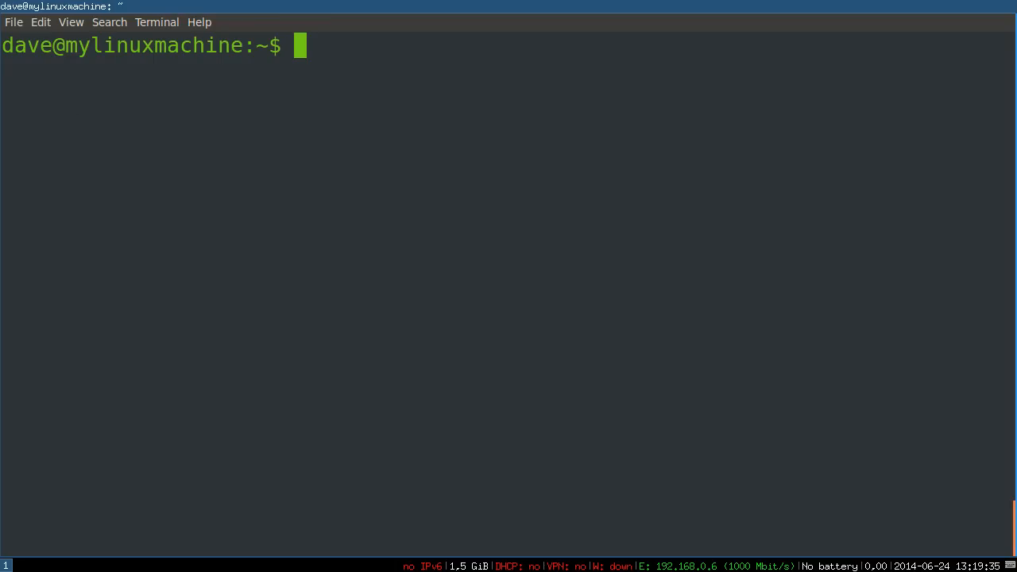
type("ssh ubuntu@10.0.3.152")
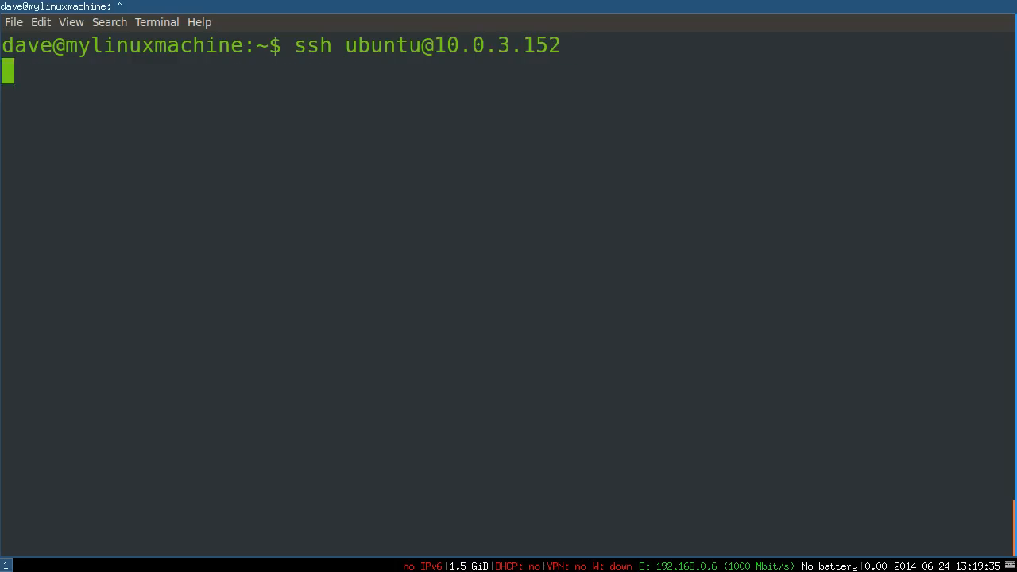
key("Return")
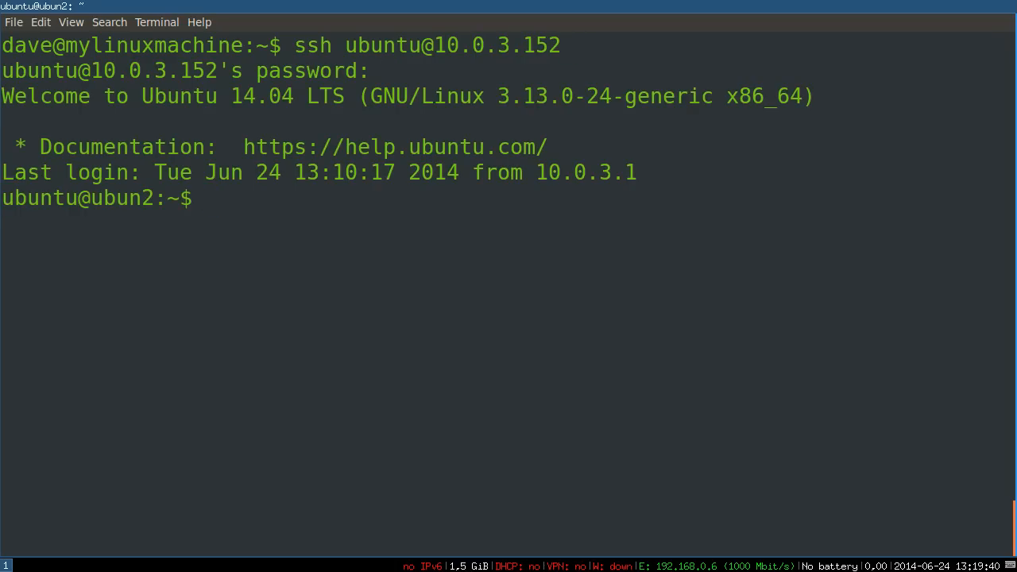
type("sudo a")
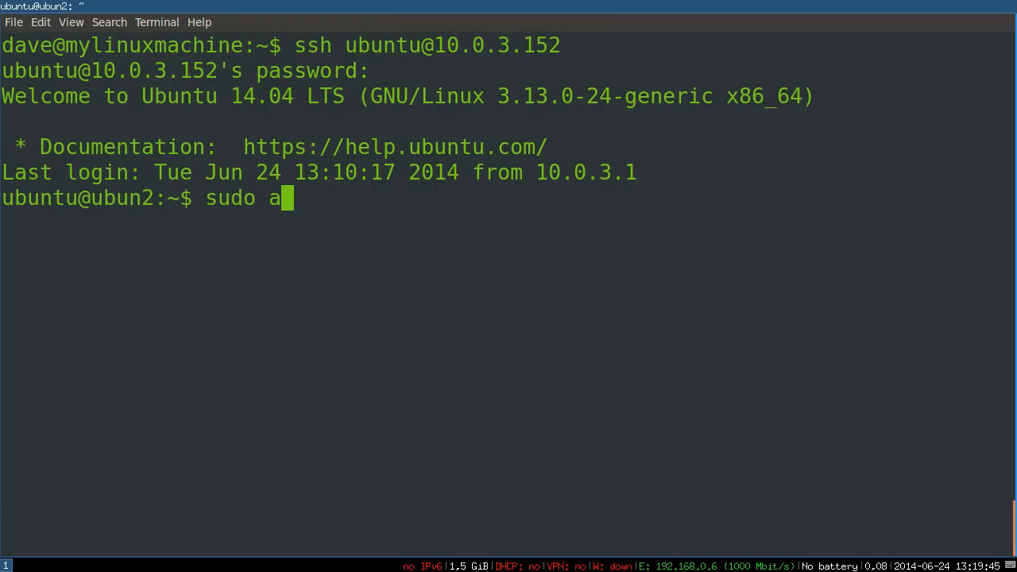
type("pt-get install")
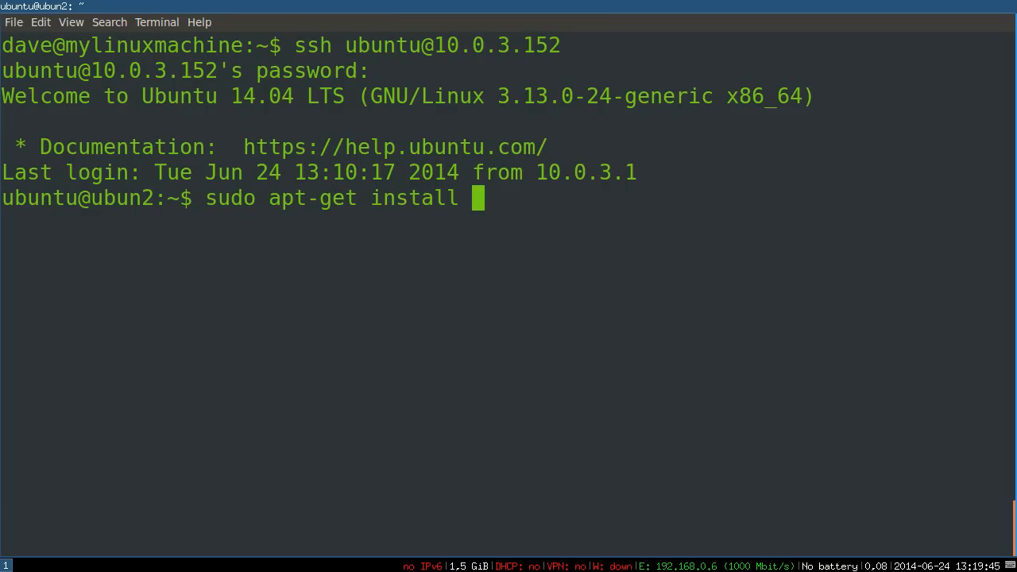
type("tmux")
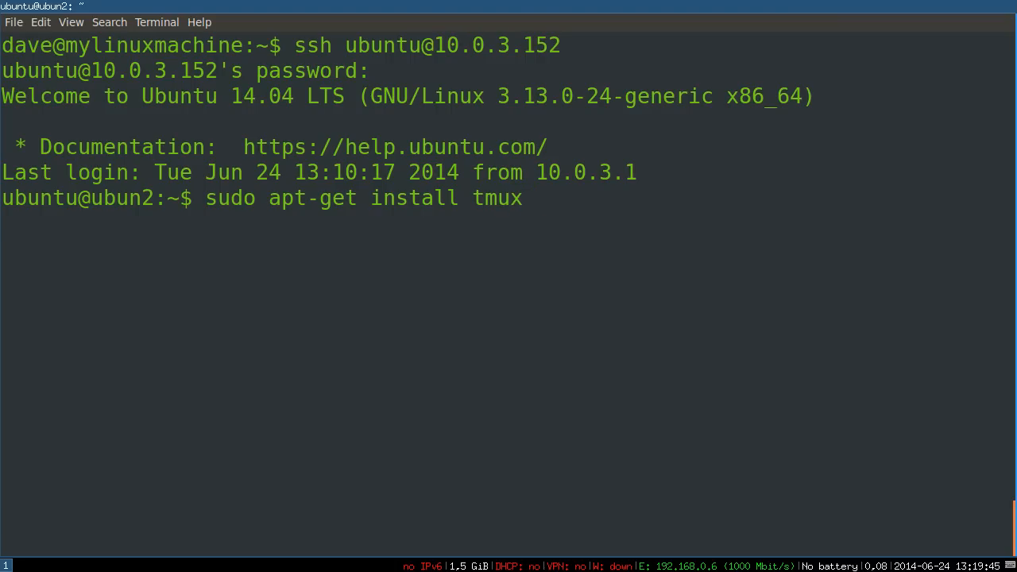
key("Return")
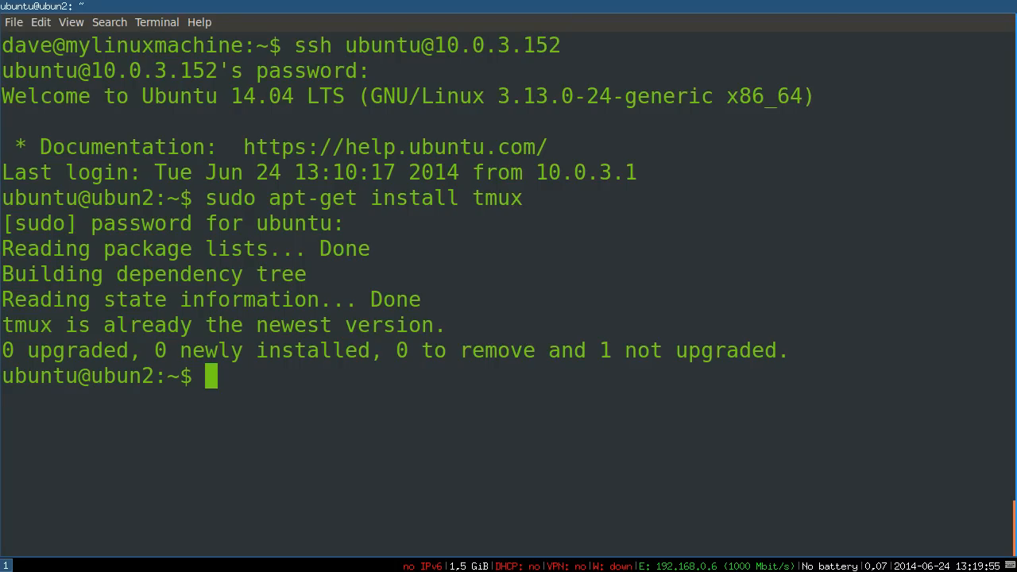
type("tmux")
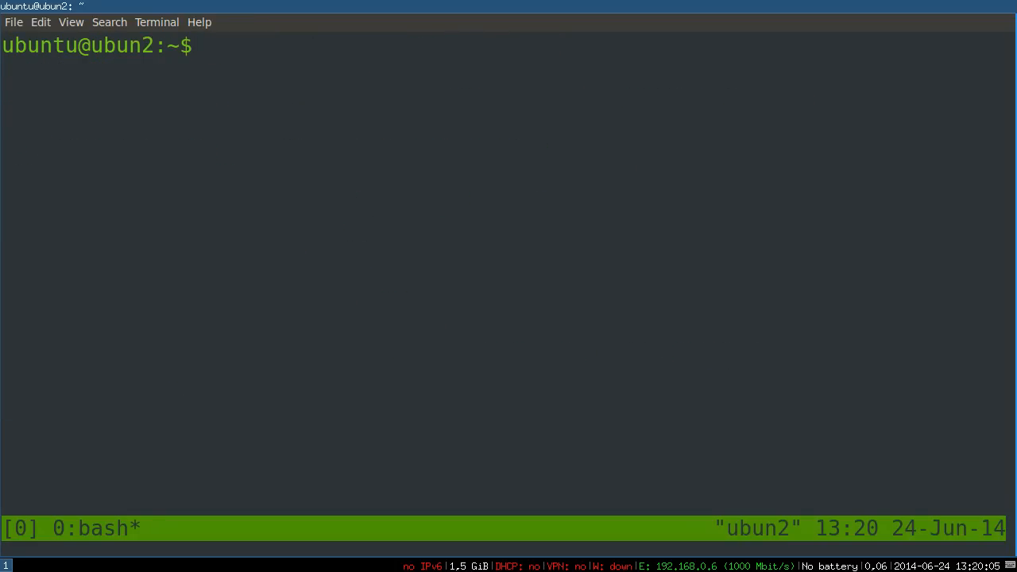
Add a second bash window, 1:bash, to the tmux session.
type("ctrl-b")
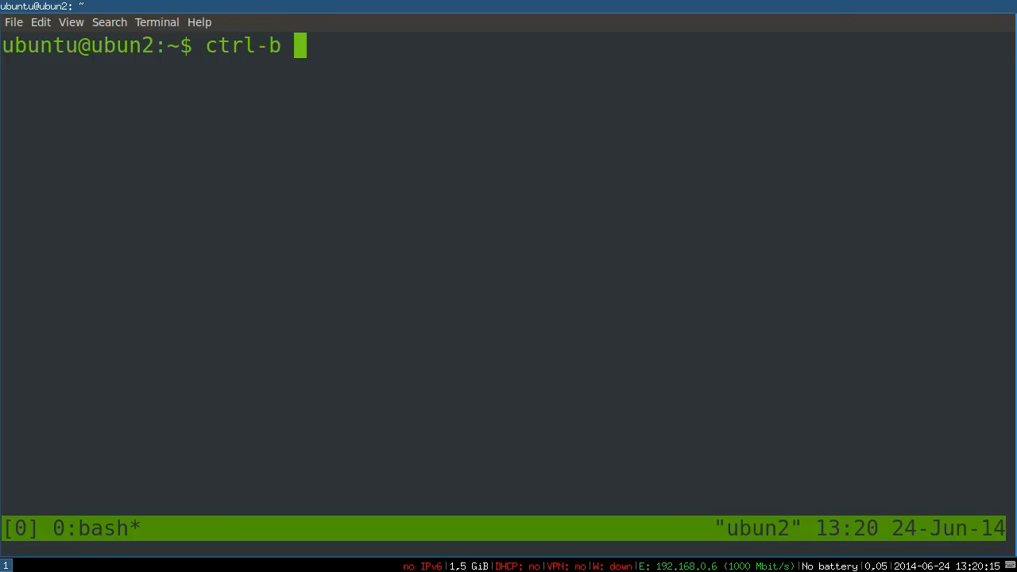
type("<command>")
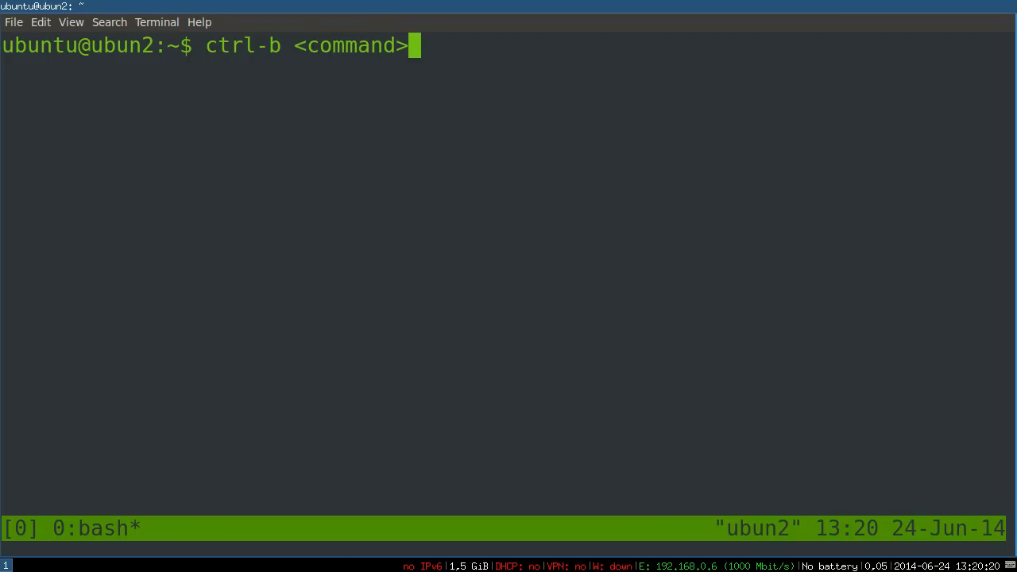
key("BackSpace")
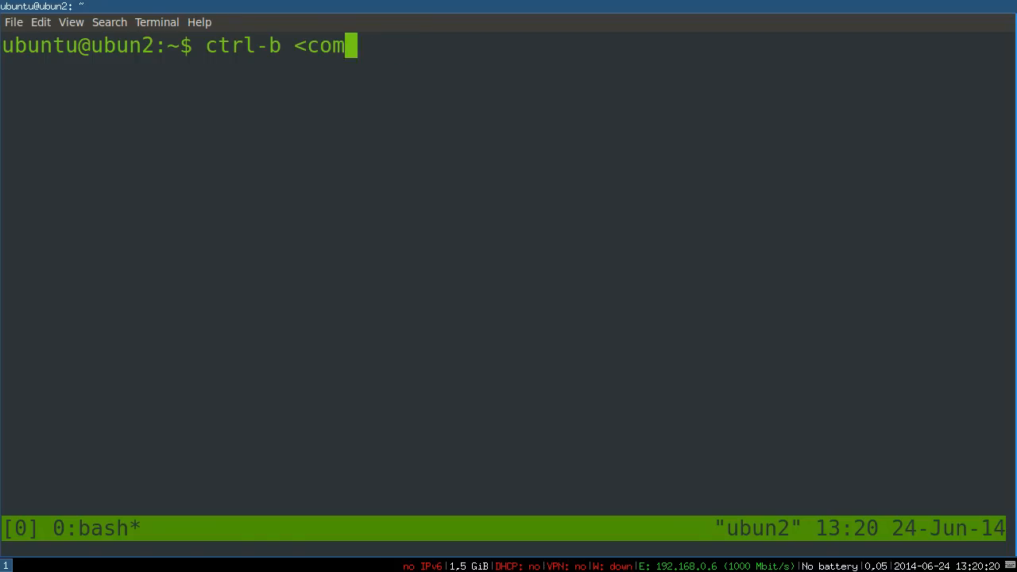
key("BackSpace")
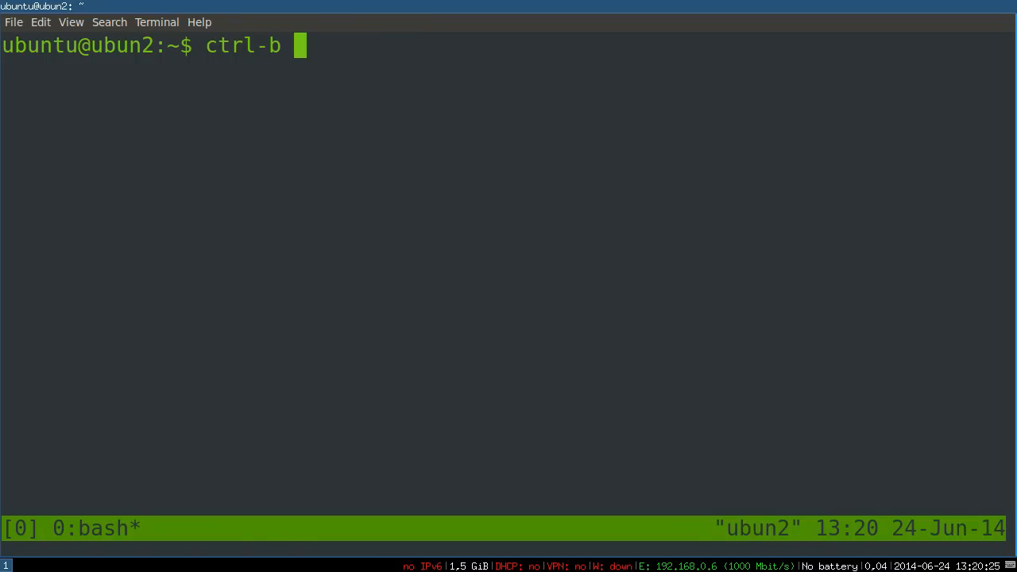
type("c -")
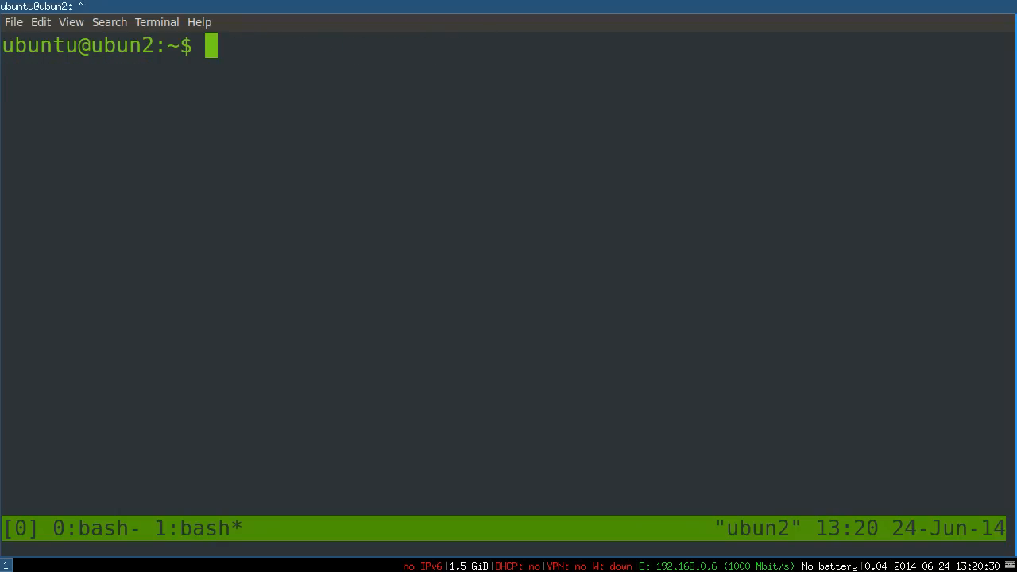
Enter the text 'window1' at the second window's shell prompt.
type("window1")
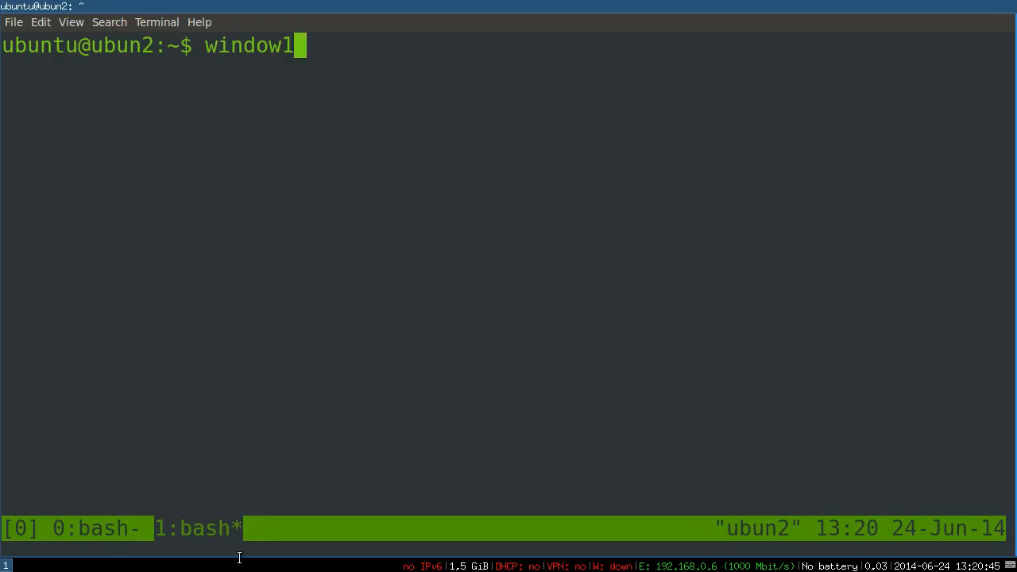
mouse_move(257, 387)
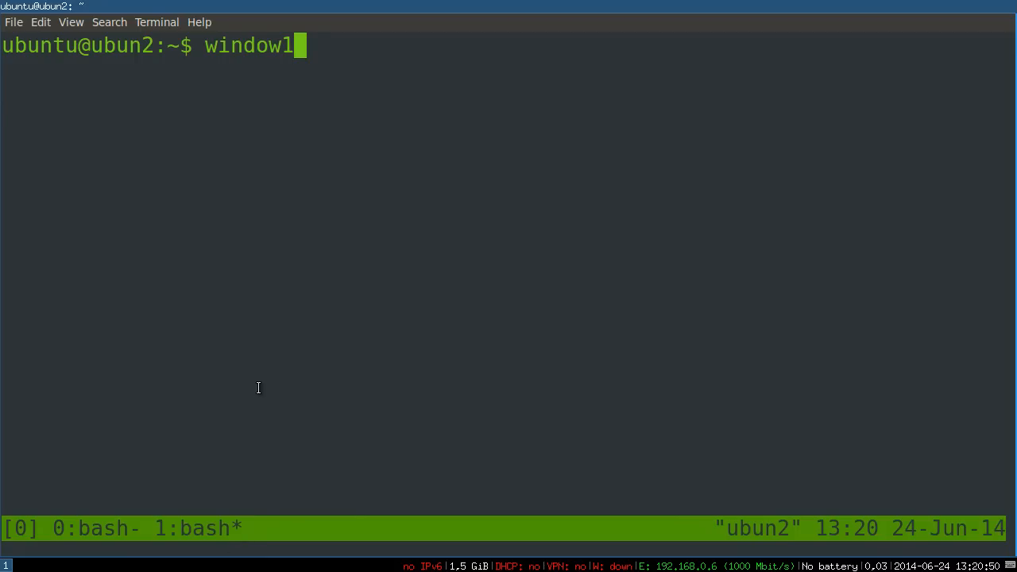
mouse_move(196, 530)
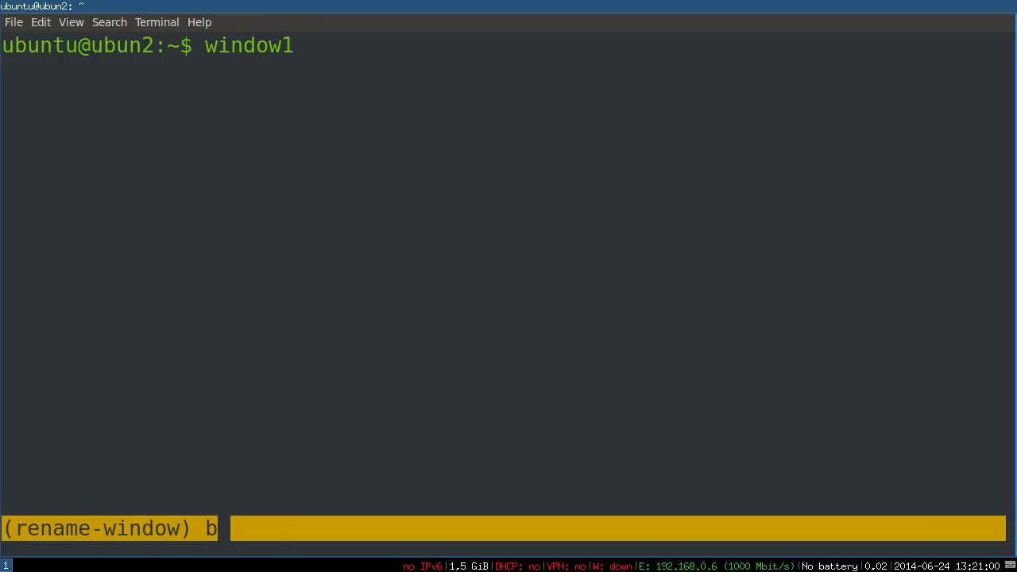
Rename tmux window 1 to 'window1' and cancel the stray shell input.
key("BackSpace")
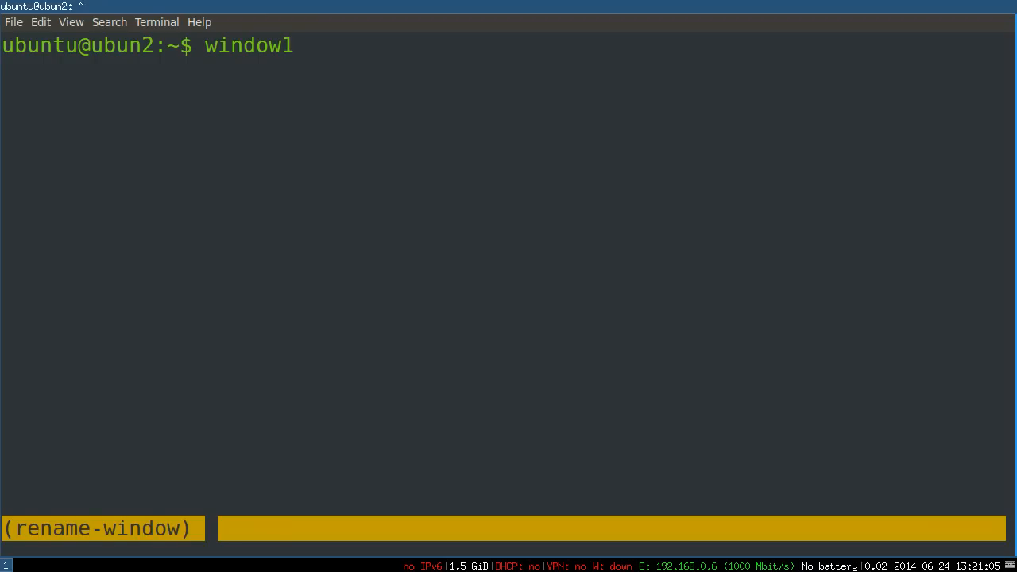
type("window1")
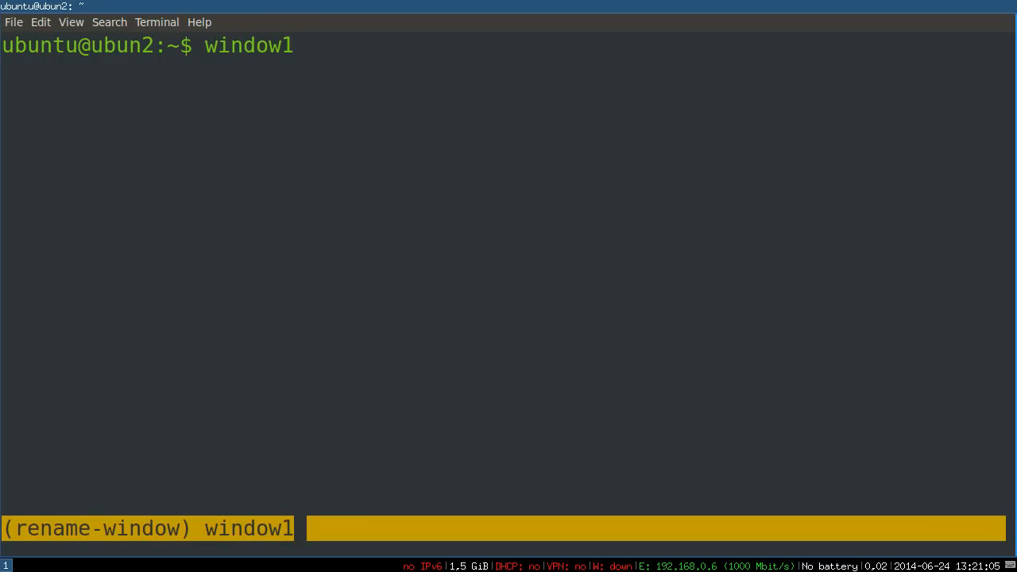
key("Enter")
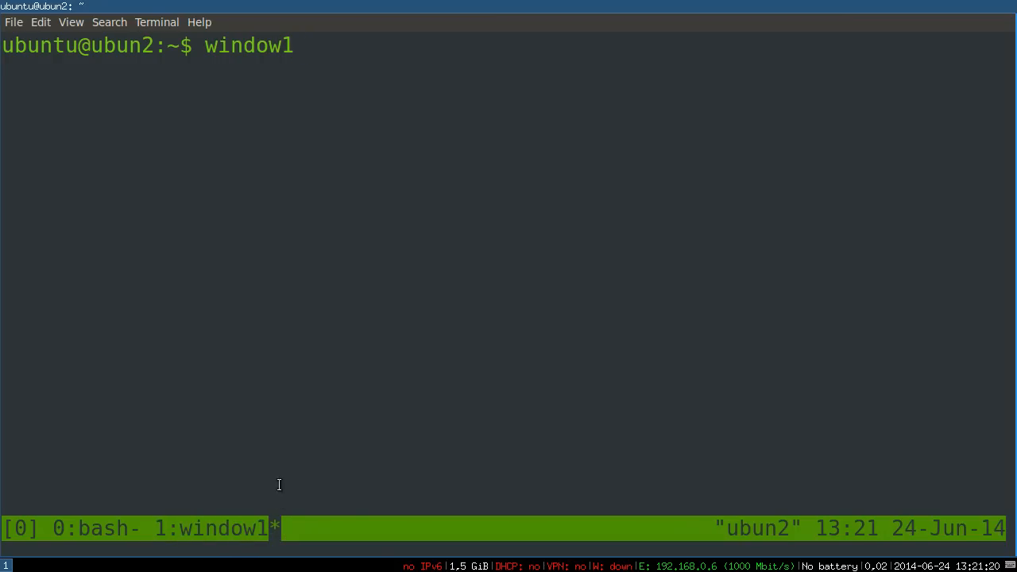
key("ctrl+c")
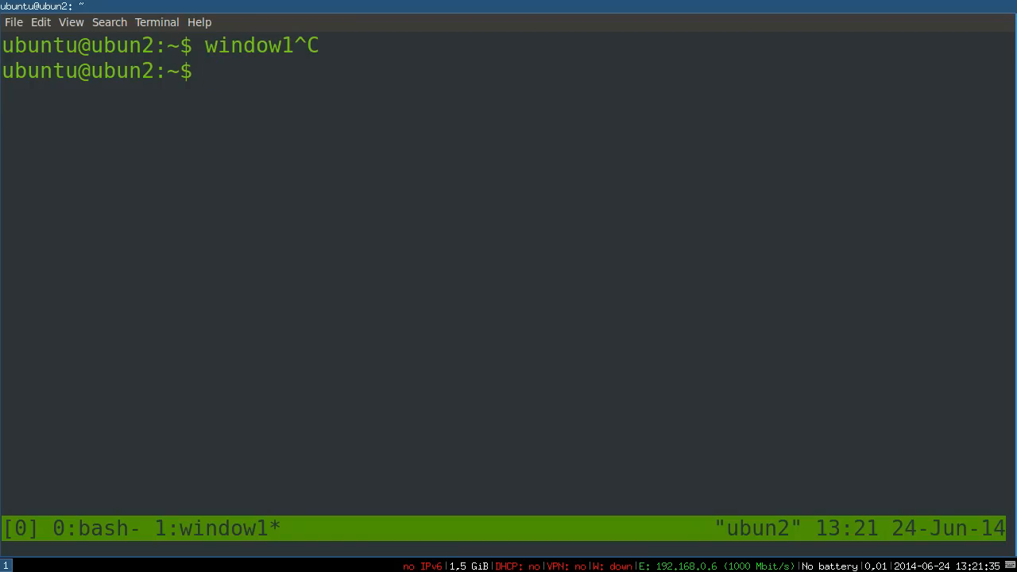
Switch back to window 0:bash and clear the typed note to a fresh prompt.
type("p n")
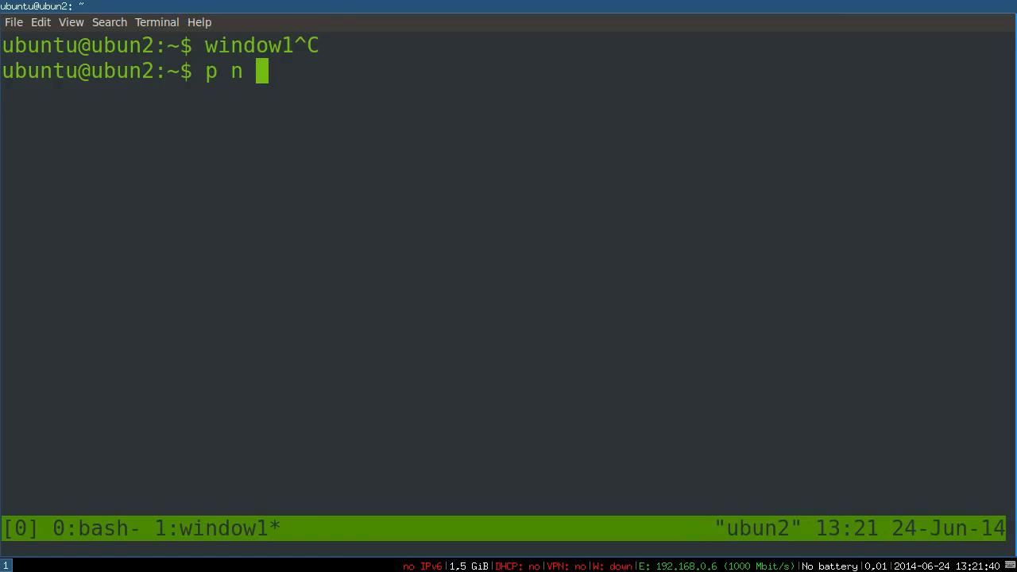
type("c")
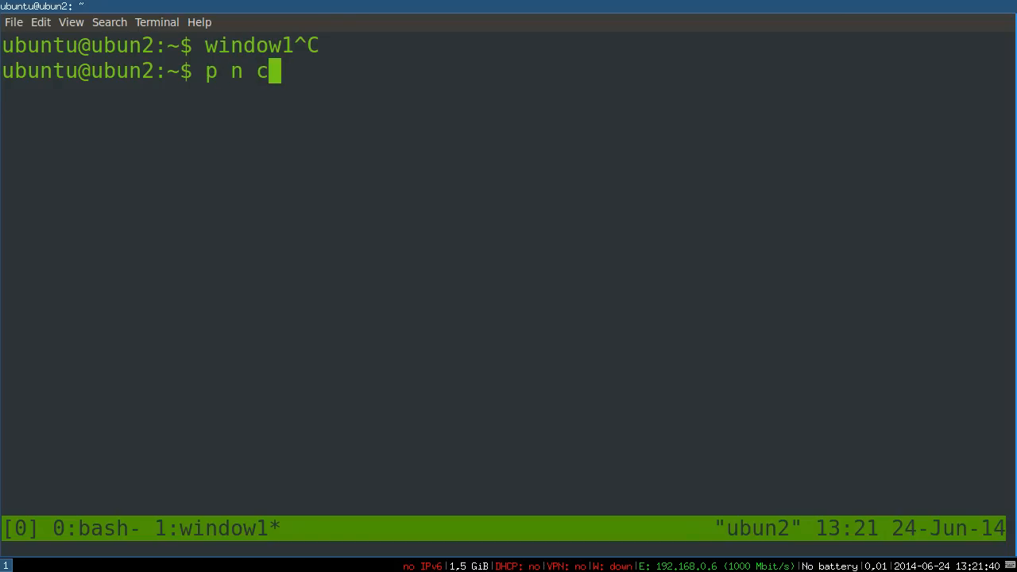
type("w")
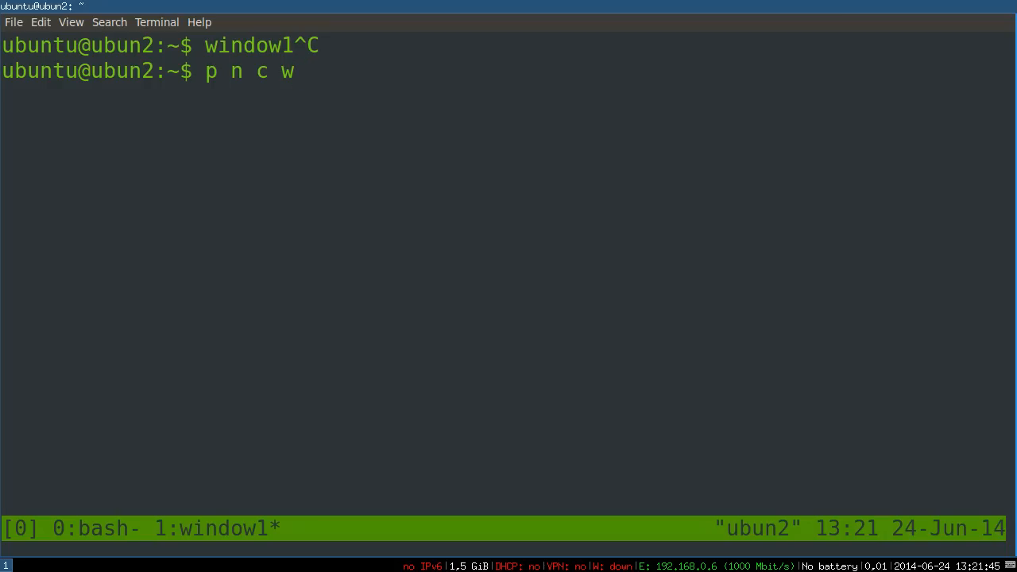
key("ctrl+c")
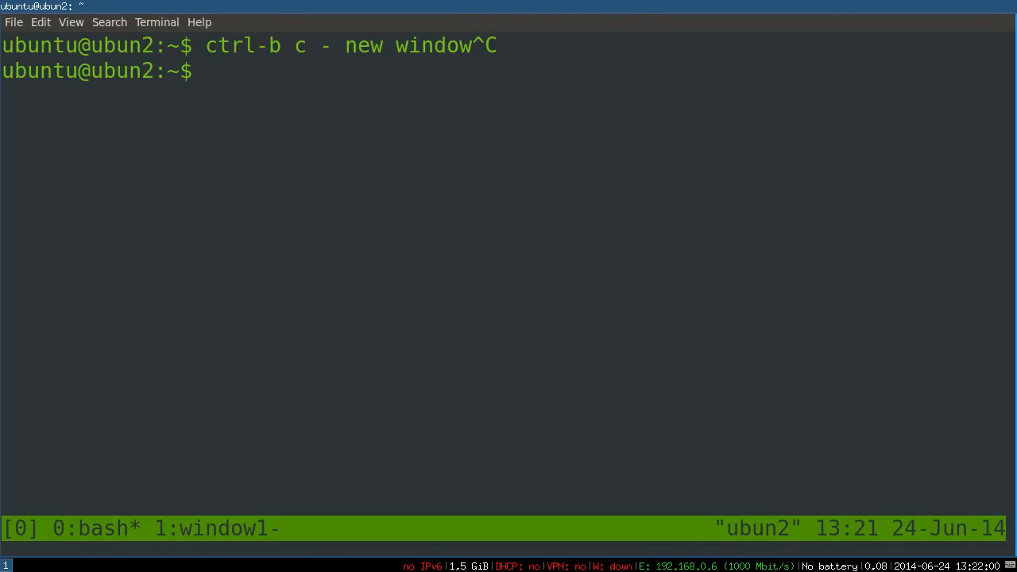
Split window 0 vertically into two side-by-side shell panes.
type("first^C")
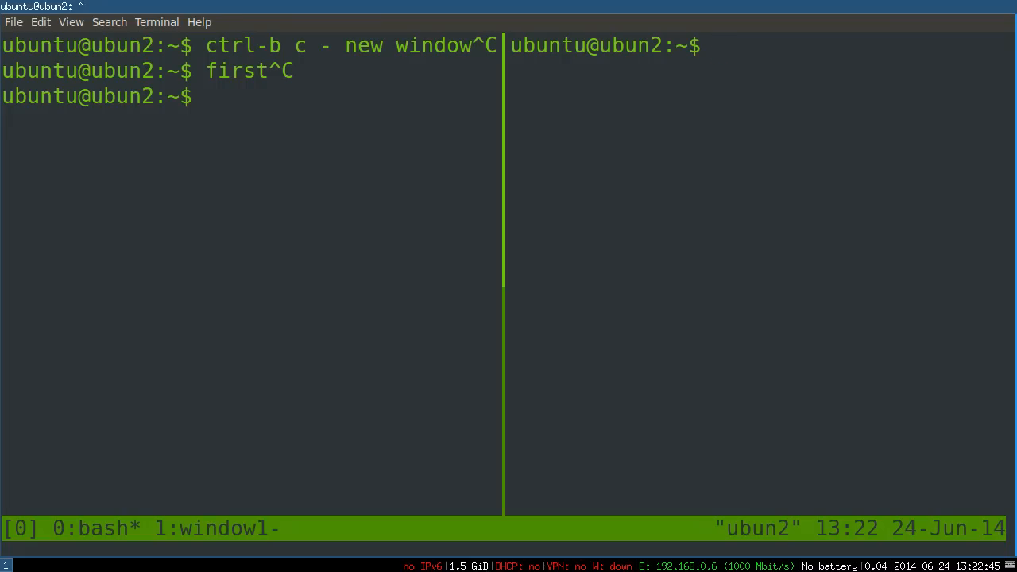
type("%")
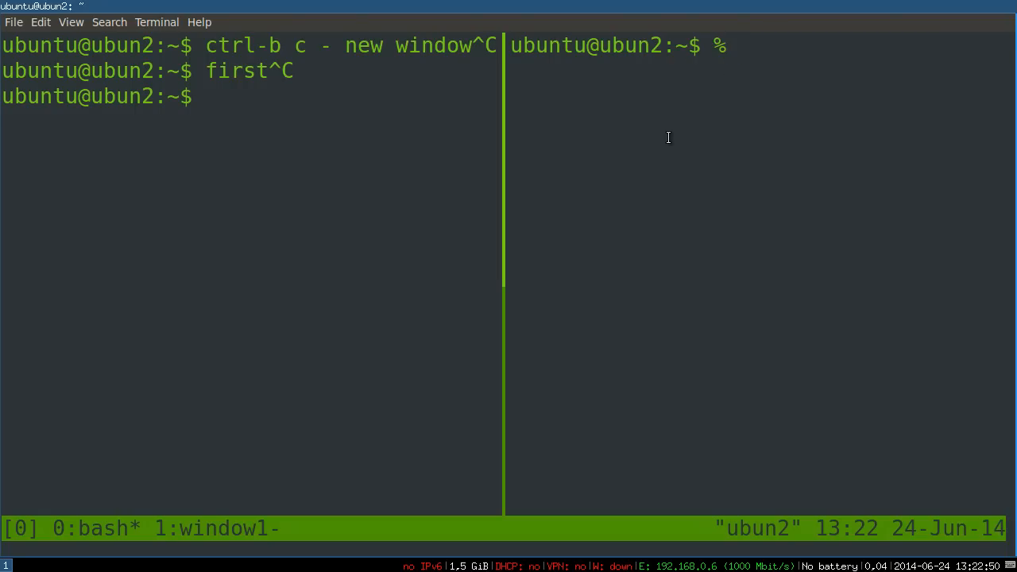
mouse_move(737, 65)
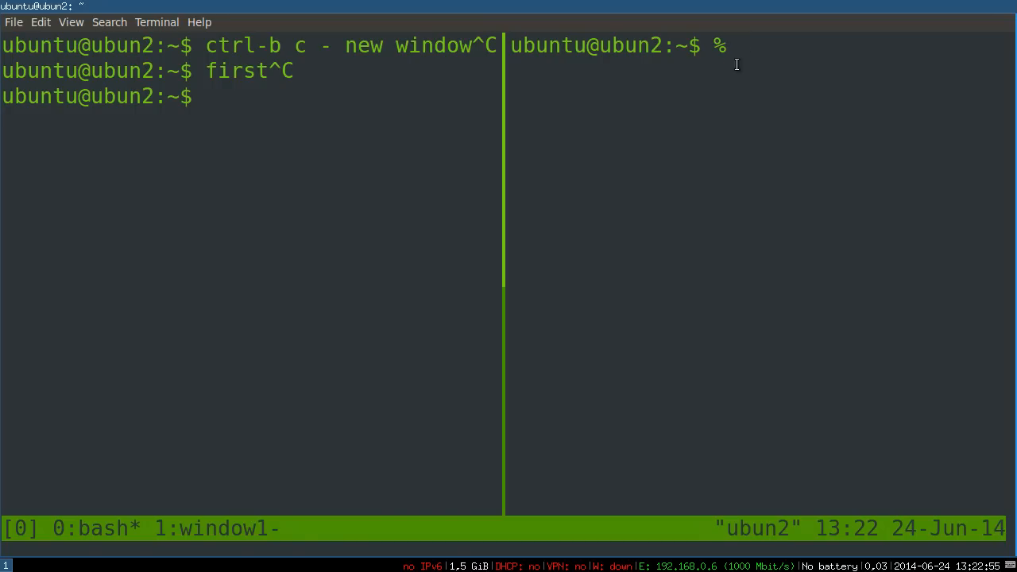
Cancel the stray percent sign in the right pane to a fresh prompt.
key("ctrl+c")
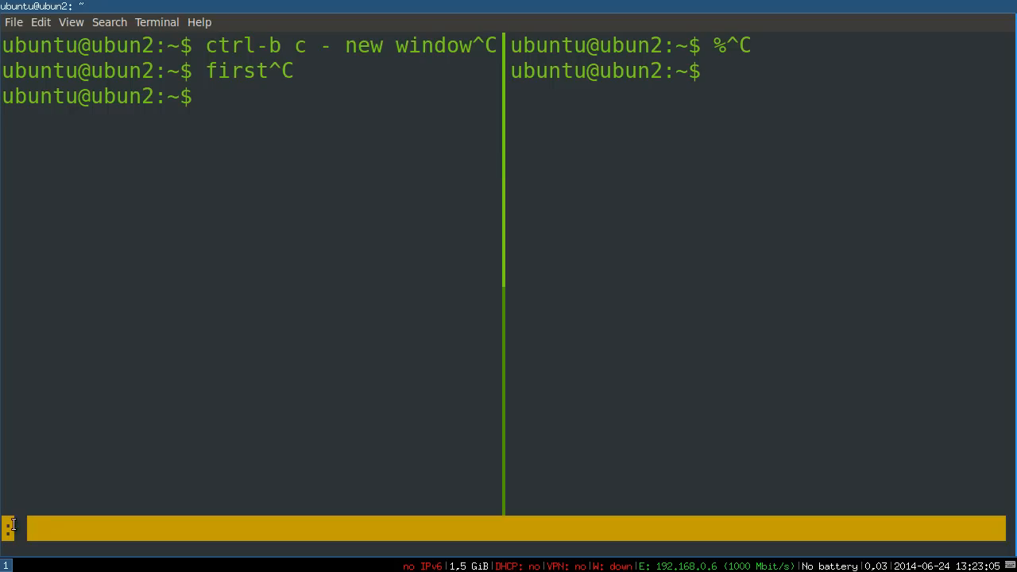
mouse_move(57, 526)
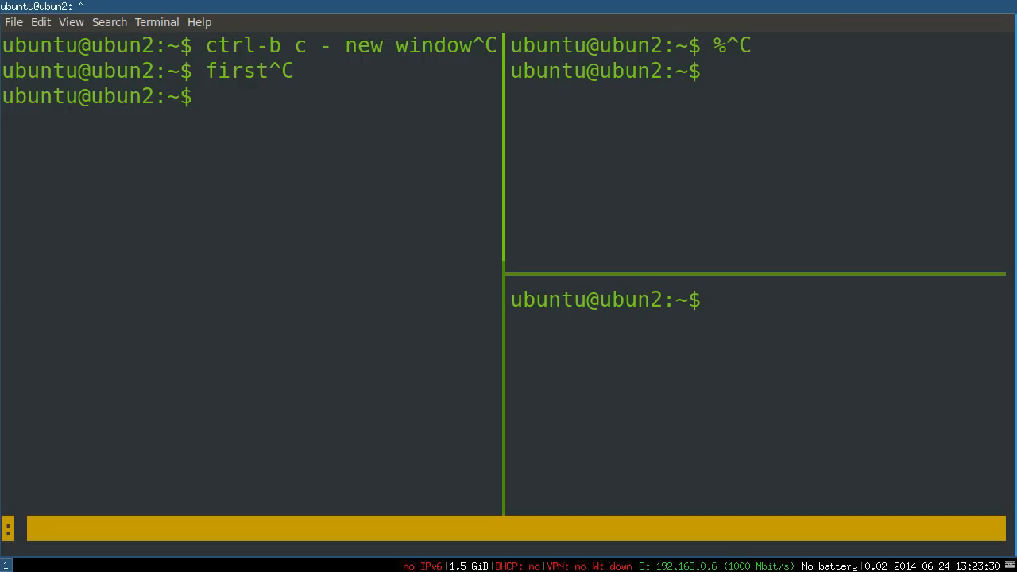
type("splig")
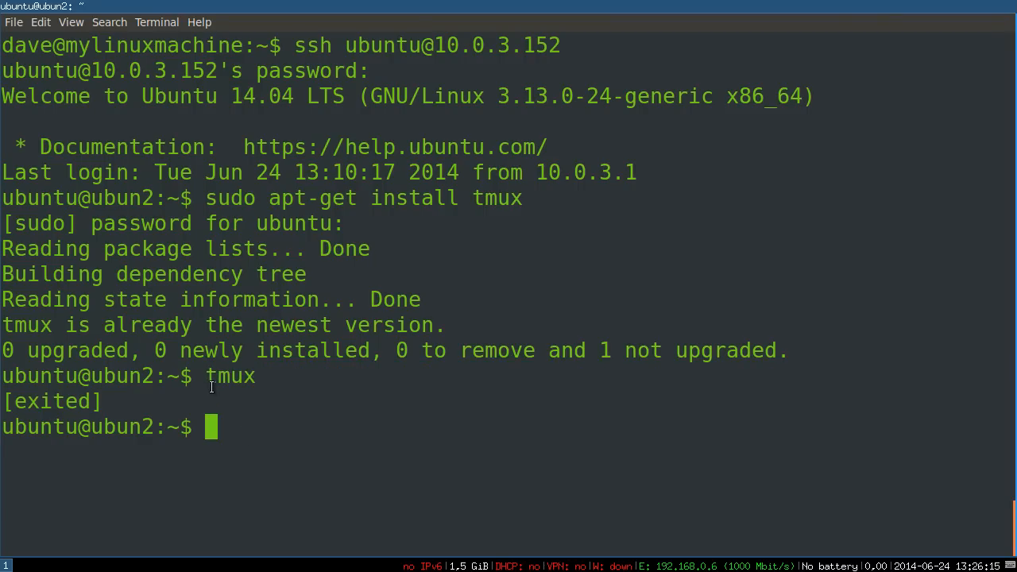
mouse_move(245, 433)
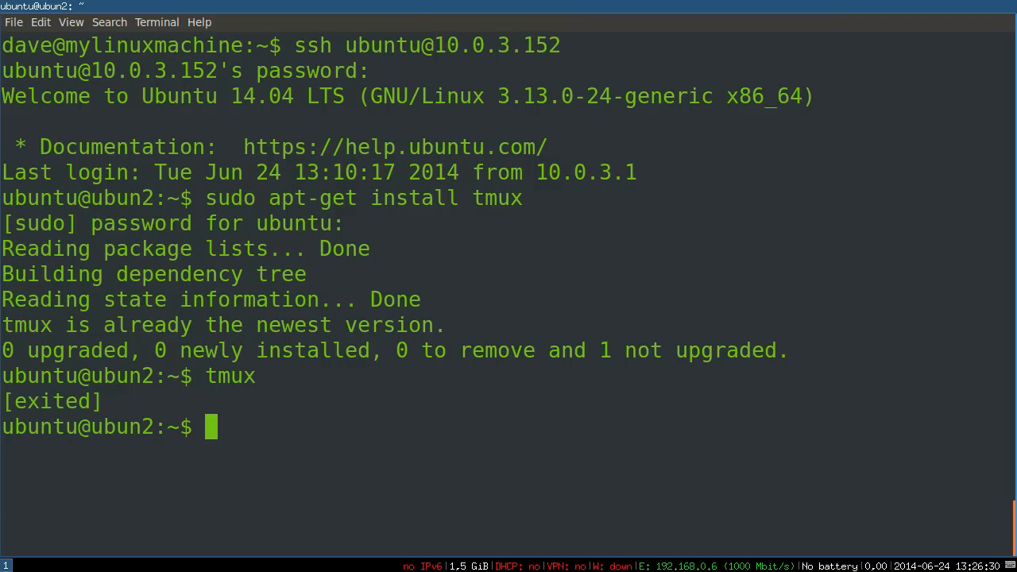
Start a new tmux session named 'backupsession' with tmux new -s.
type("tm")
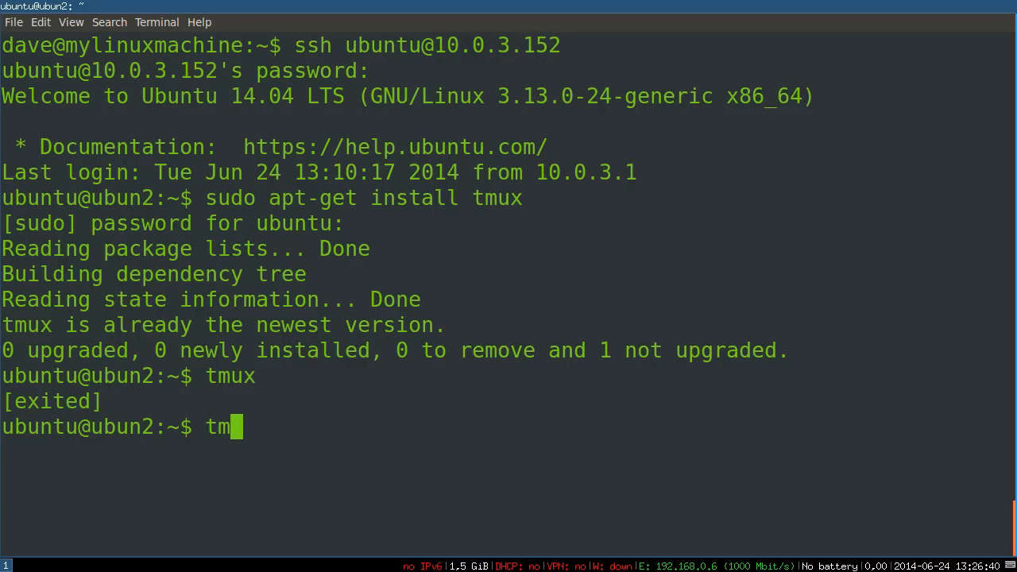
type("ux")
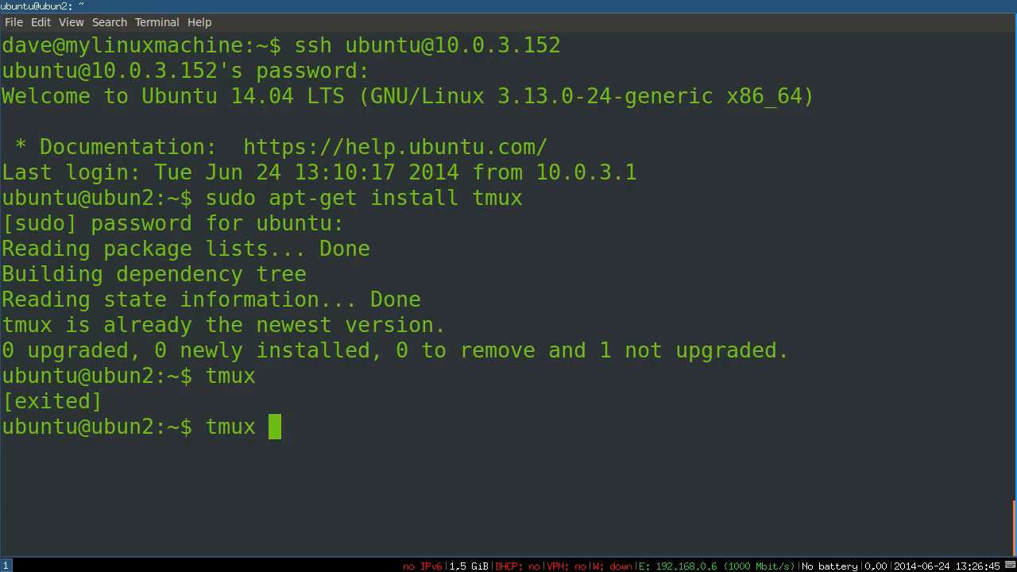
type("new -s")
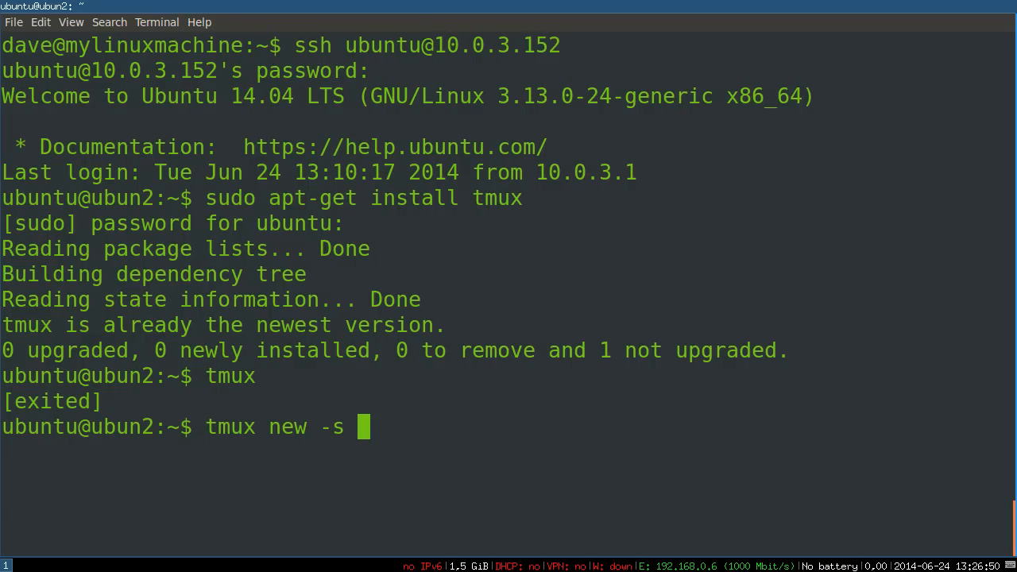
type("backup")
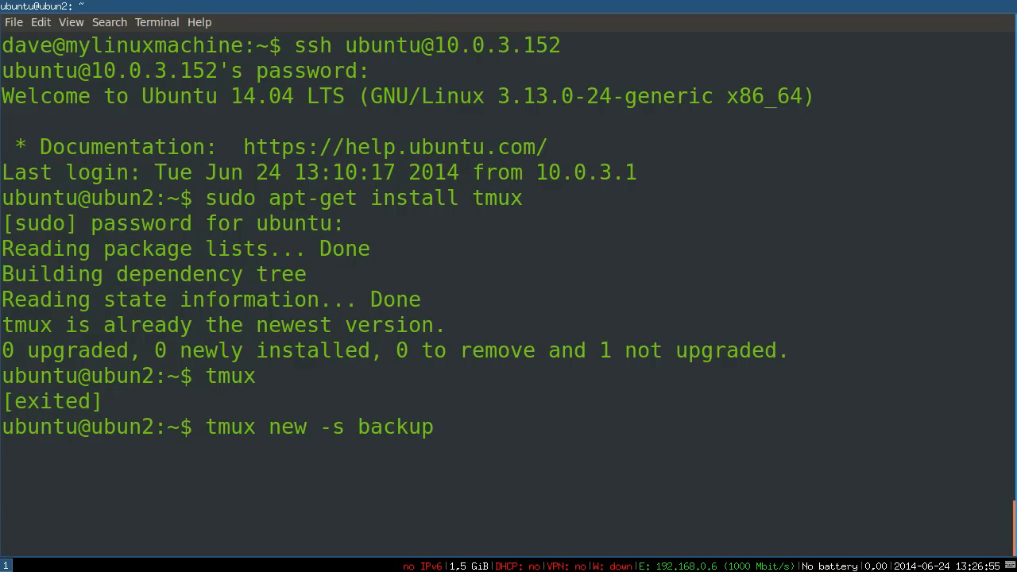
type("she")
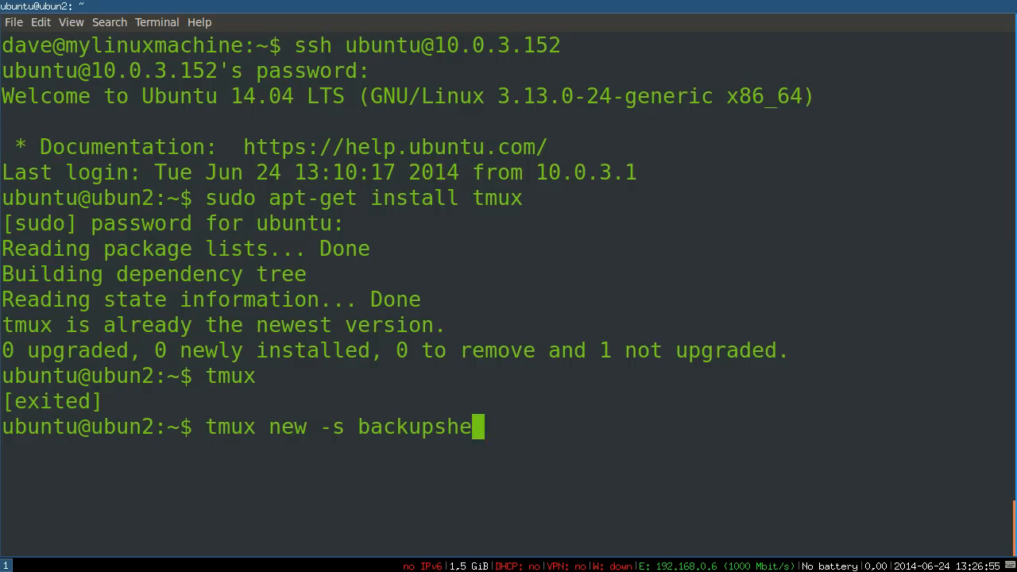
type("ssion")
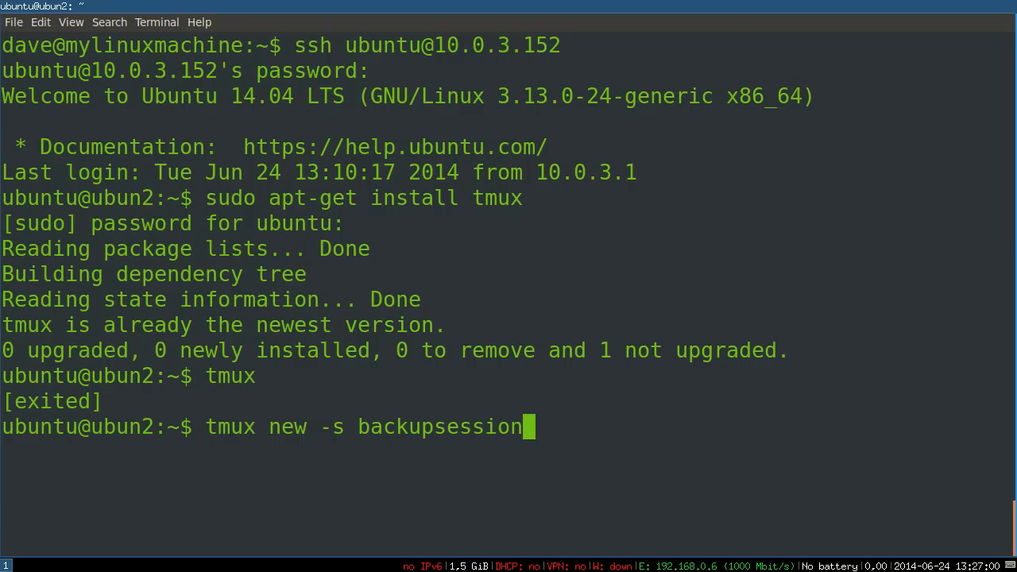
double_click(436, 426)
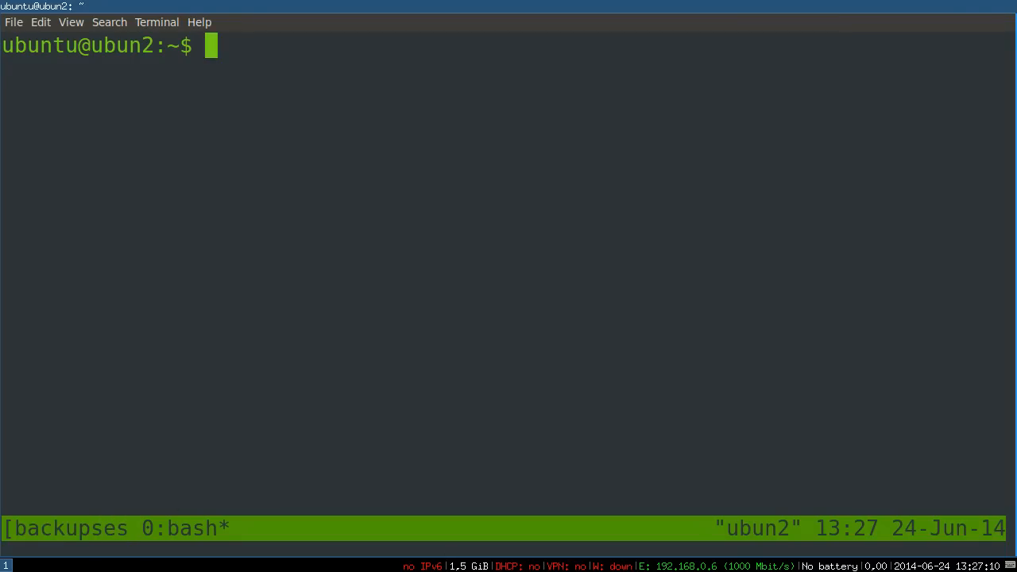
Install and launch htop inside backupsession, then detach the session.
type("htop")
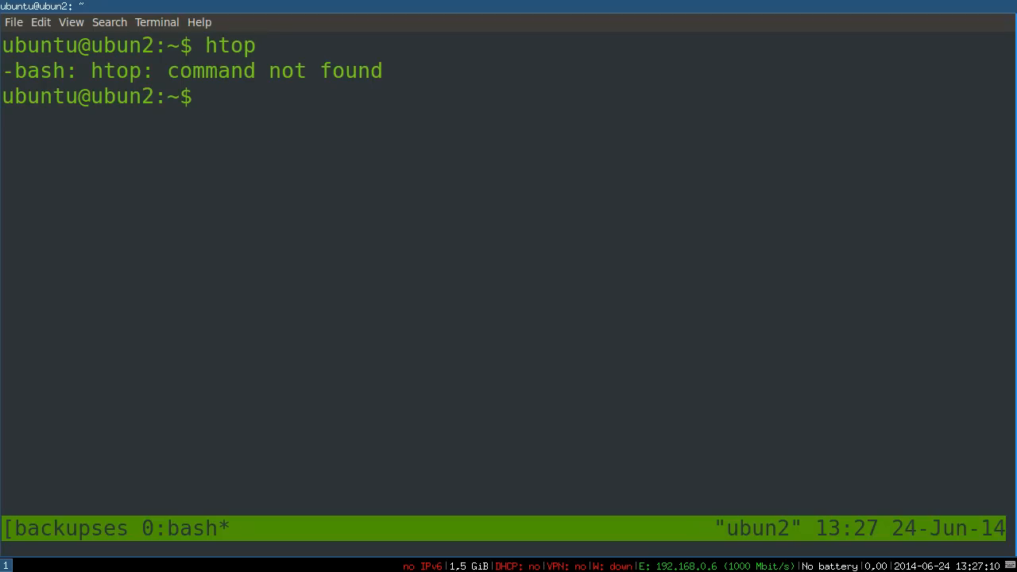
type("sudo apt-get install")
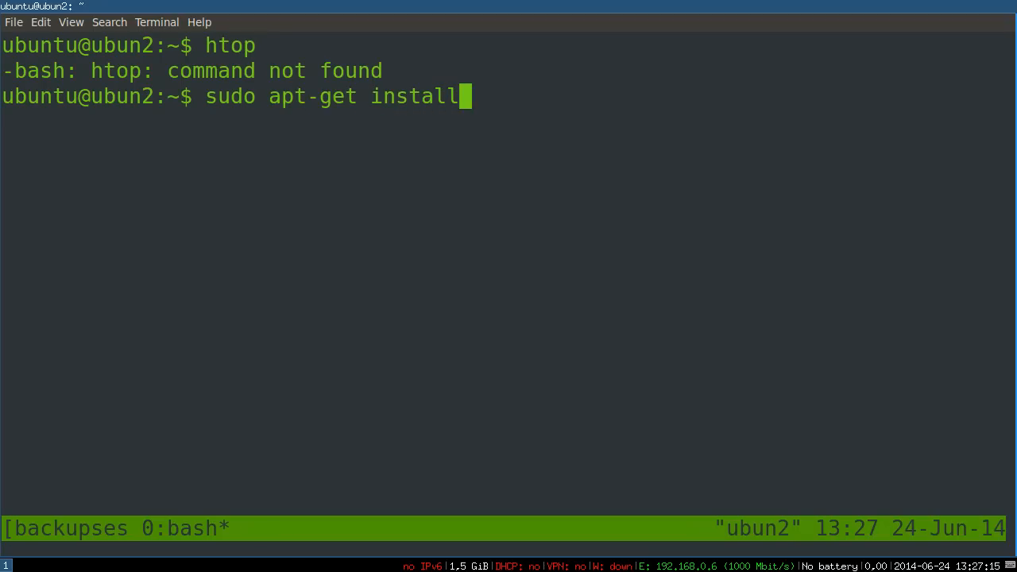
type("htop")
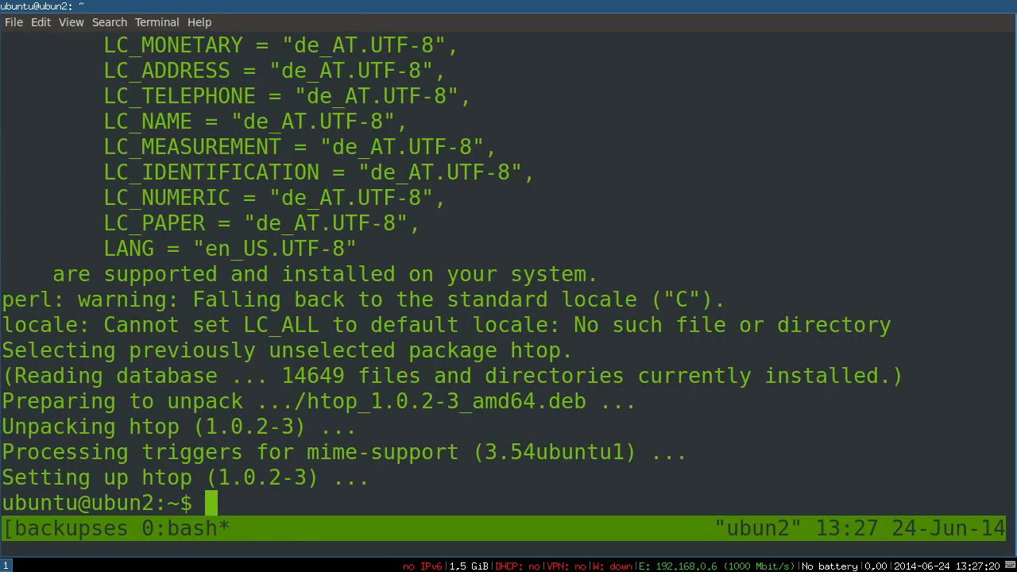
type("htop")
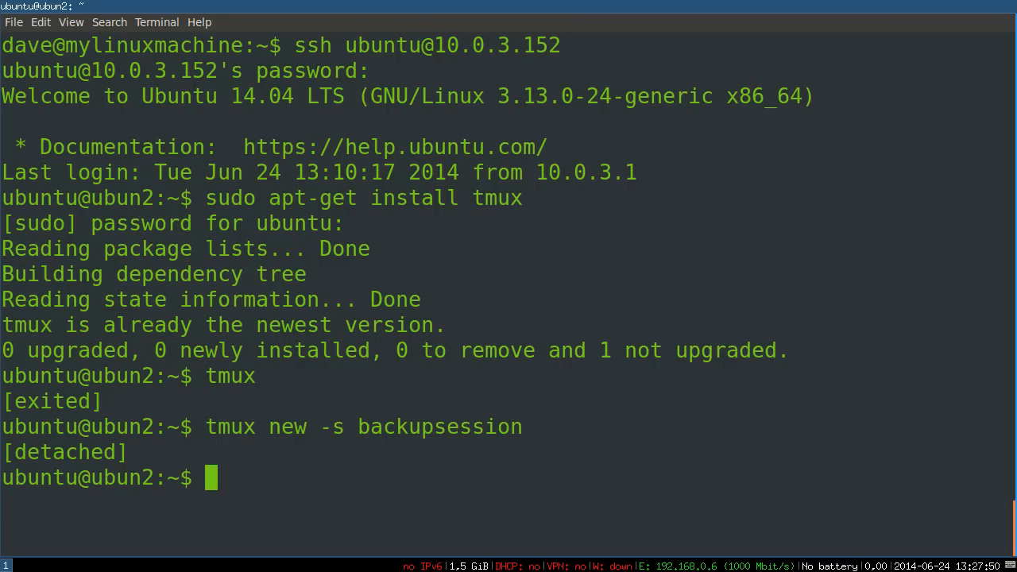
Confirm htop is still running with ps aux | grep htop, then log out of SSH.
type("ps aux | grep htop")
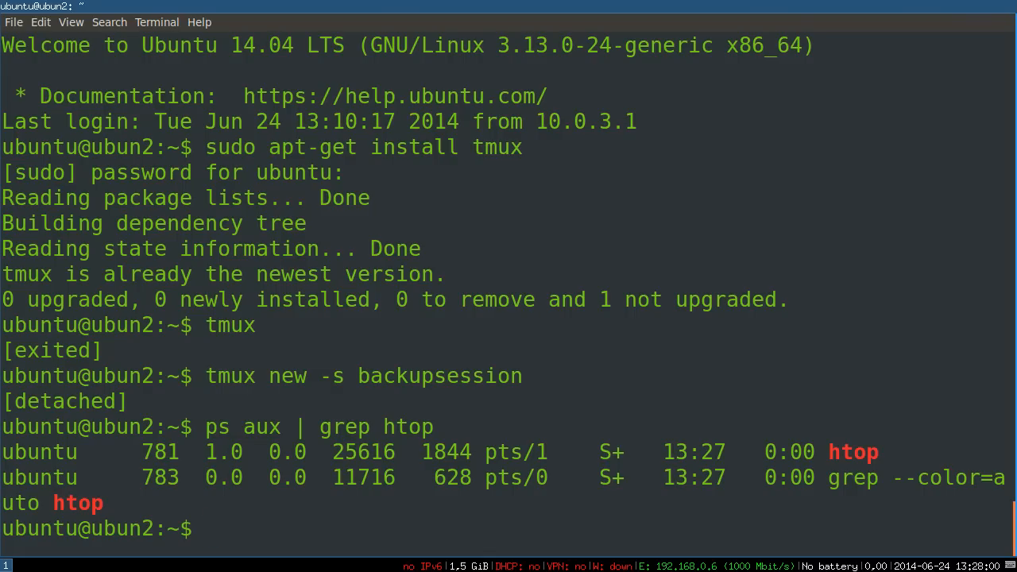
type("logout")
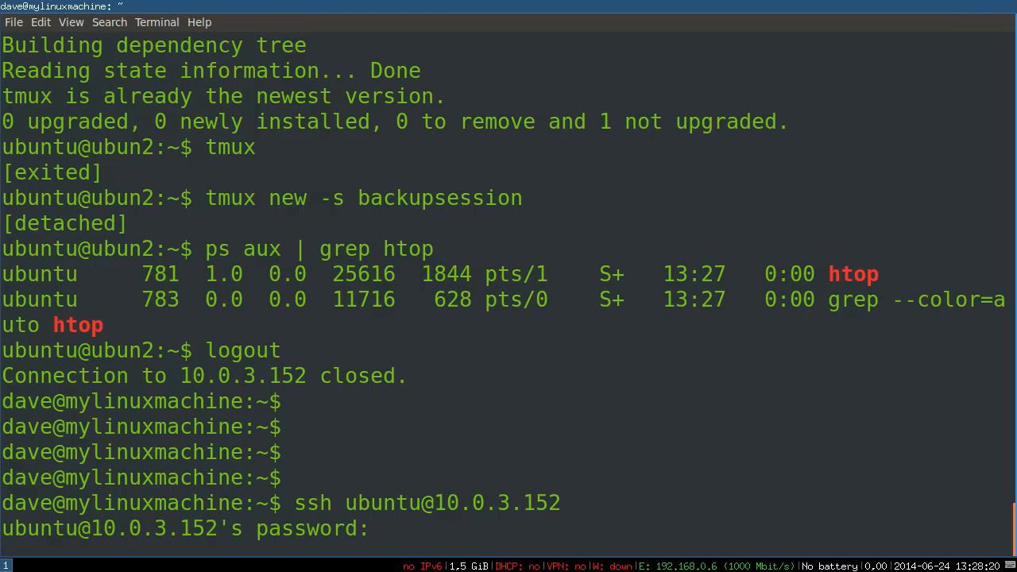
Log back in and list tmux sessions, confirming backupsession still has one window.
key("Return")
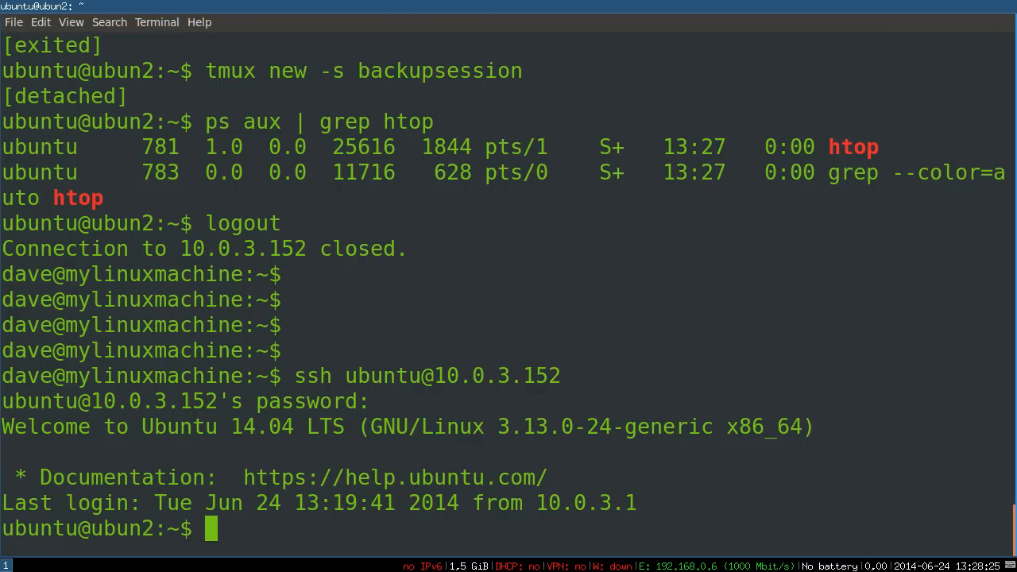
type("tmux list")
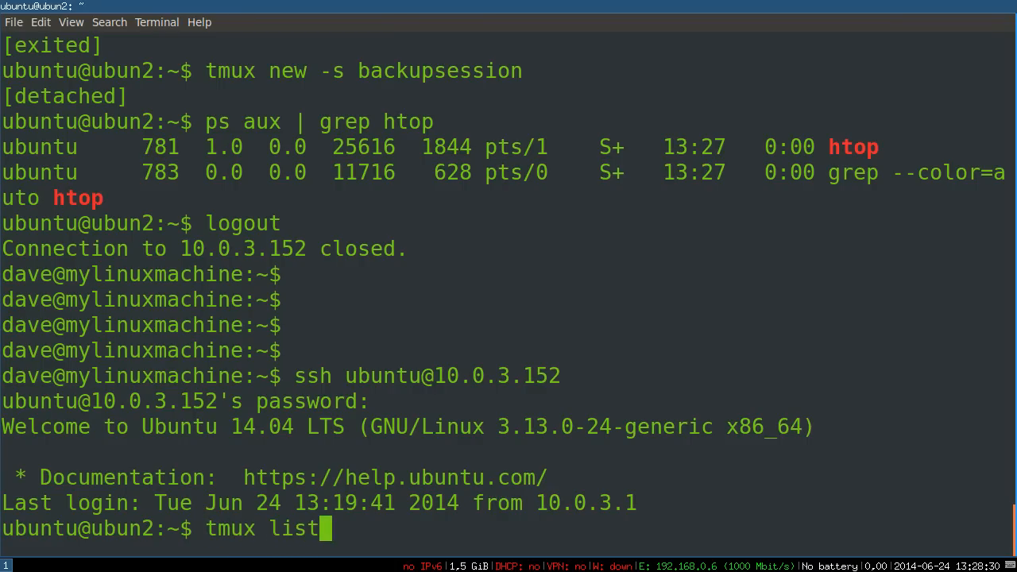
type("-sessions")
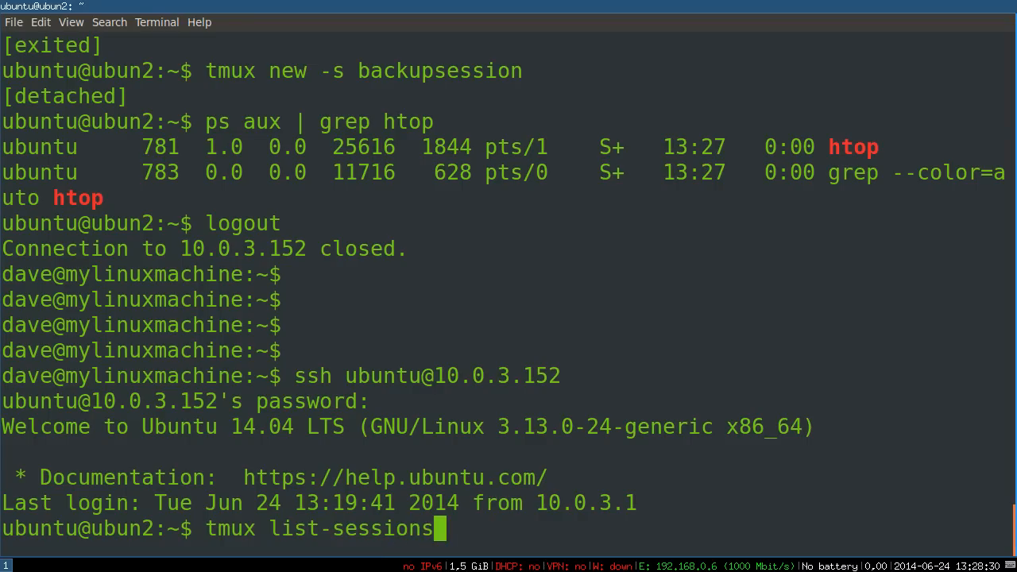
key("Return")
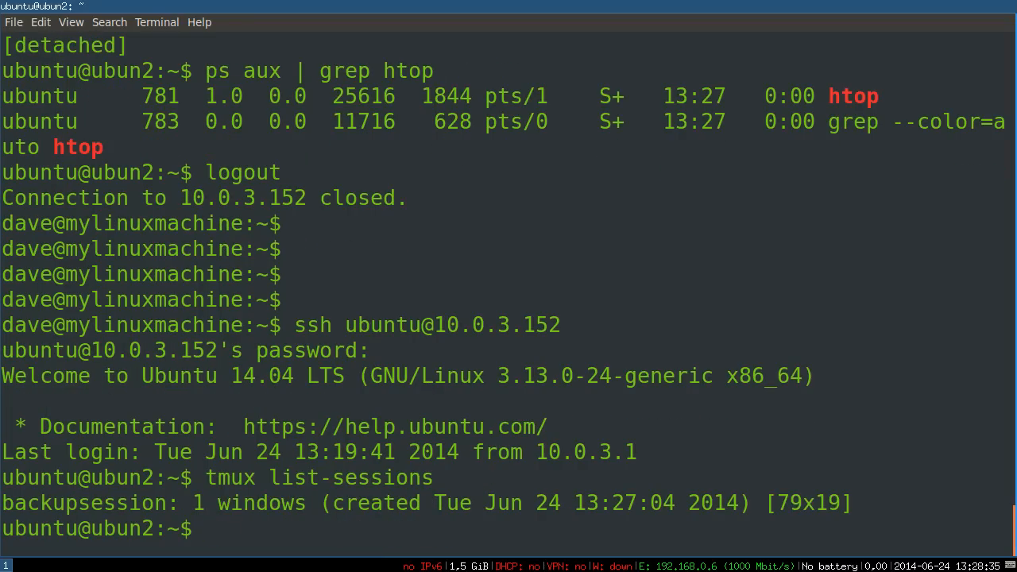
double_click(87, 502)
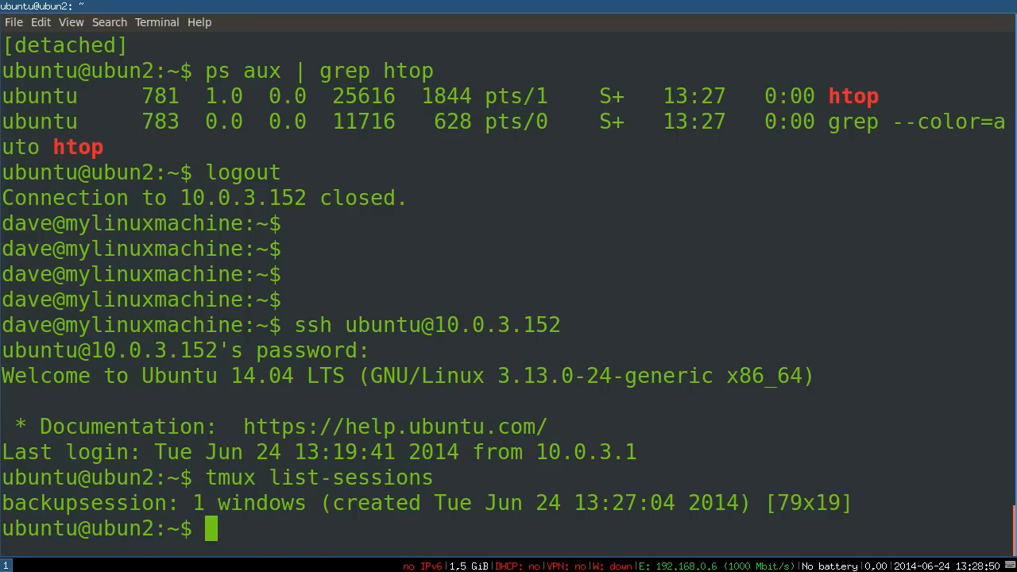
Start typing 'tmux attach -t backupsession' at the remote prompt.
type("tmux at")
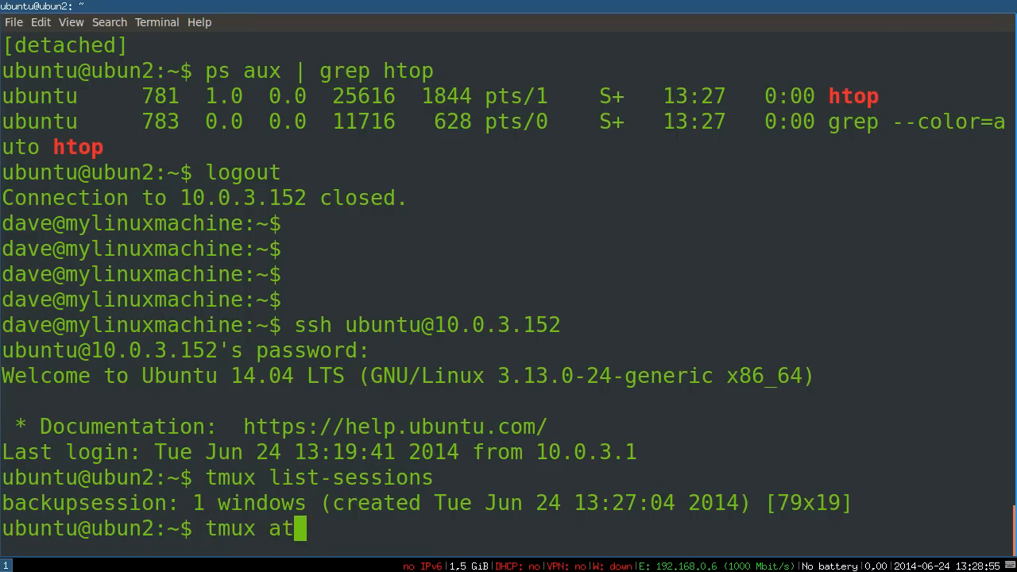
type("tach -t")
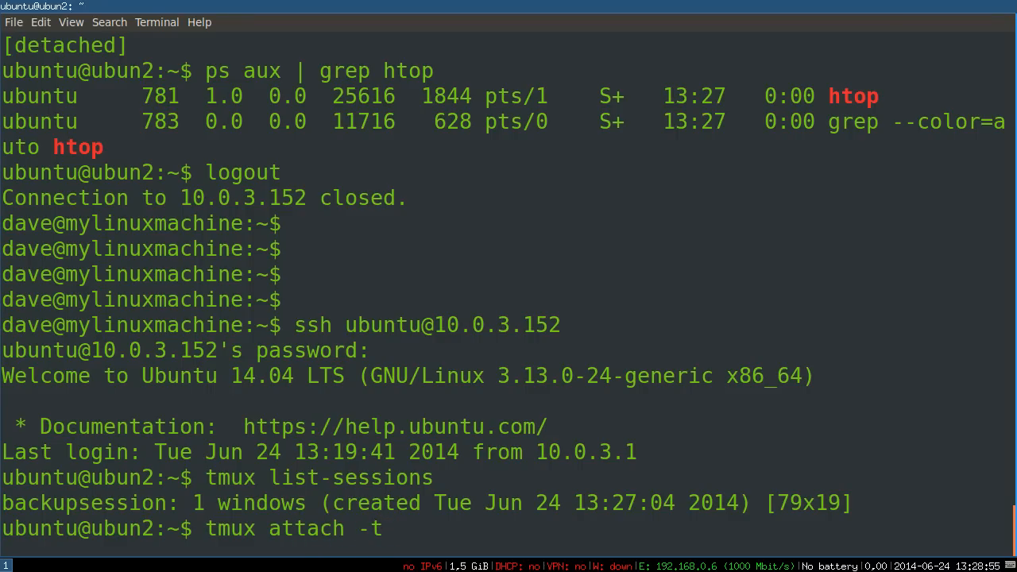
type("backupse")
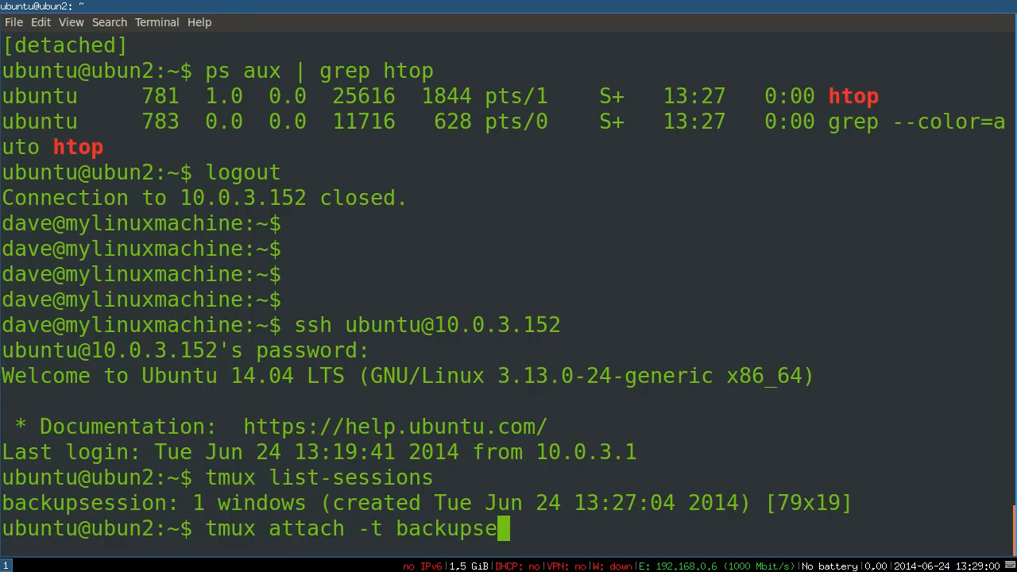